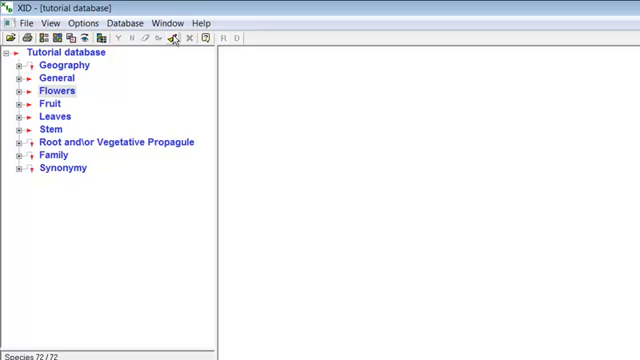
mouse_move(152, 72)
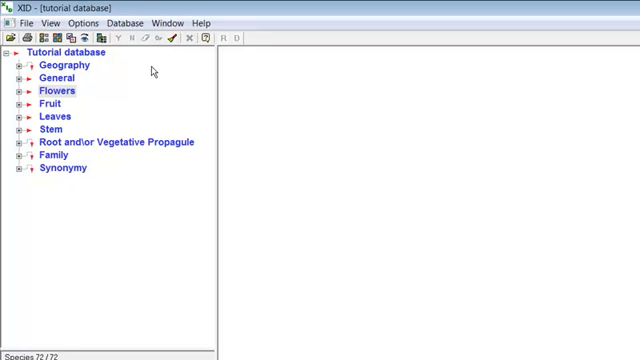
mouse_move(36, 92)
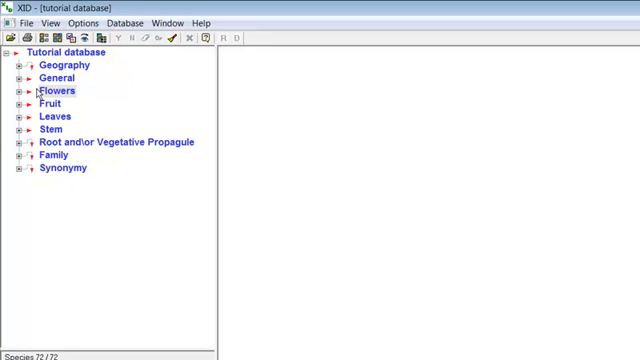
- Expand Flowers to show the flower colour states with their species counts
left_click(22, 90)
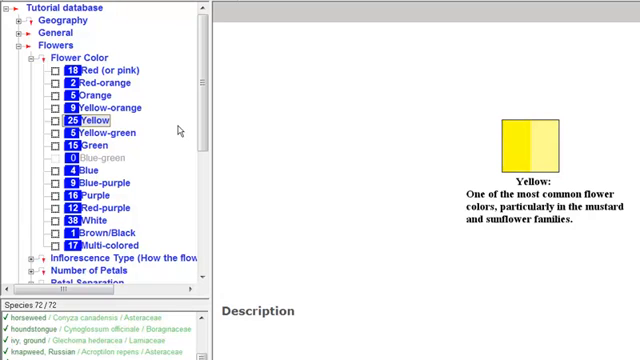
mouse_move(112, 222)
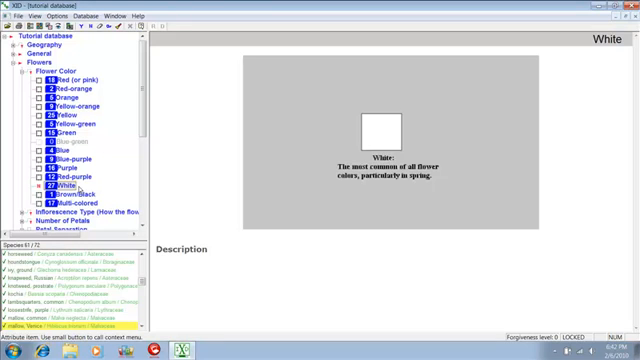
mouse_move(68, 188)
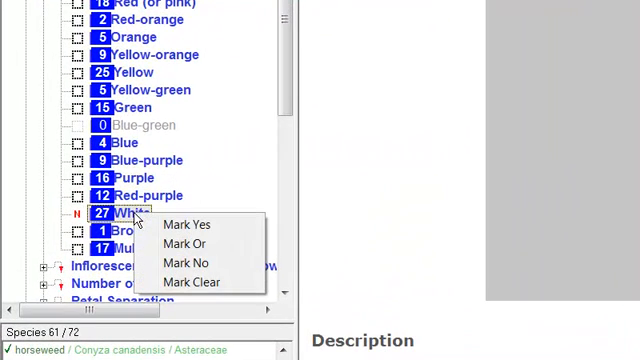
- Mark White in the flower colours to narrow the species list below 72
left_click(190, 282)
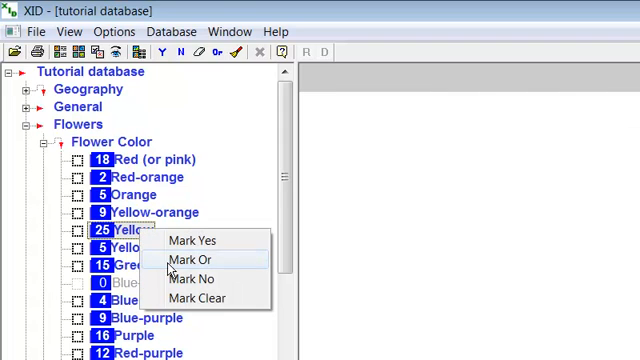
- Mark Yellow and then Yellow-orange as Or choices among the flower colours
left_click(194, 260)
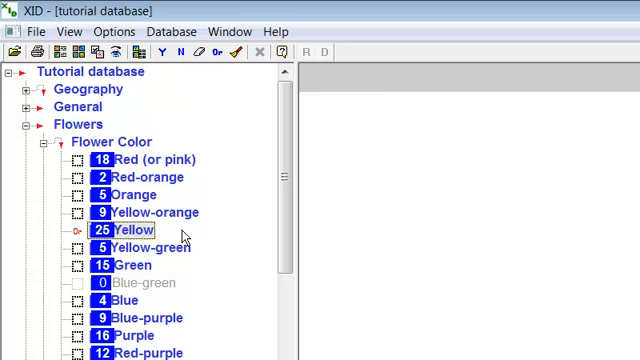
mouse_move(184, 240)
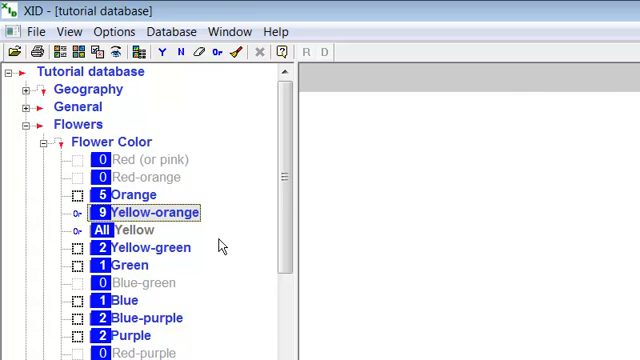
mouse_move(222, 244)
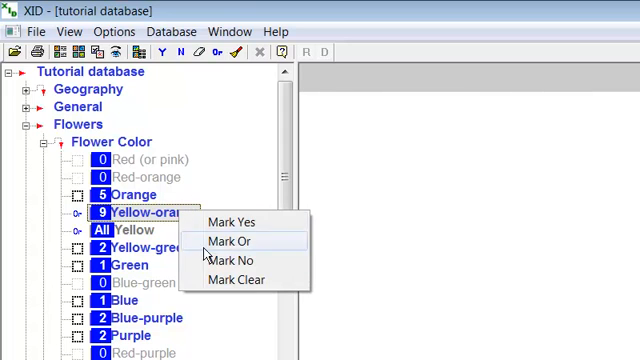
left_click(226, 240)
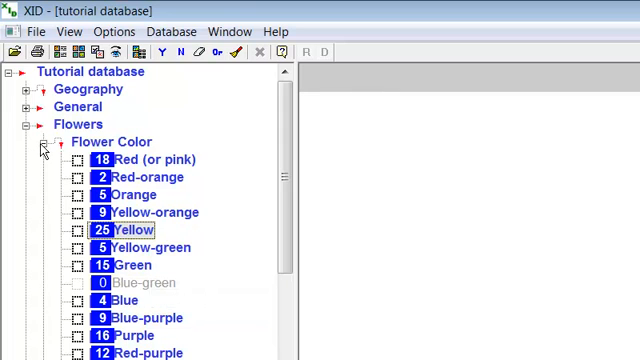
- Collapse Flower Color and bring up the illustrated Petal Tip shape choices
left_click(42, 148)
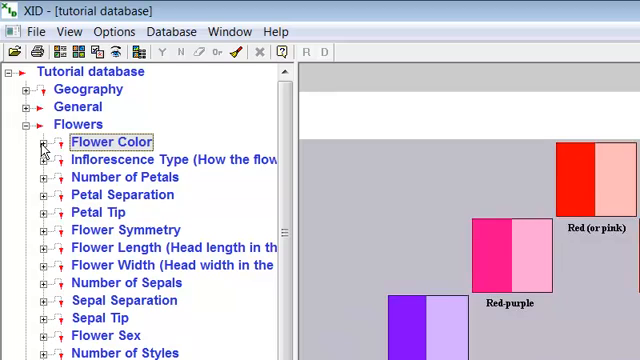
left_click(96, 212)
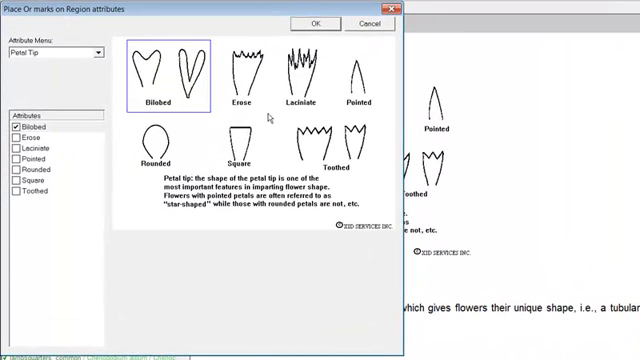
mouse_move(206, 108)
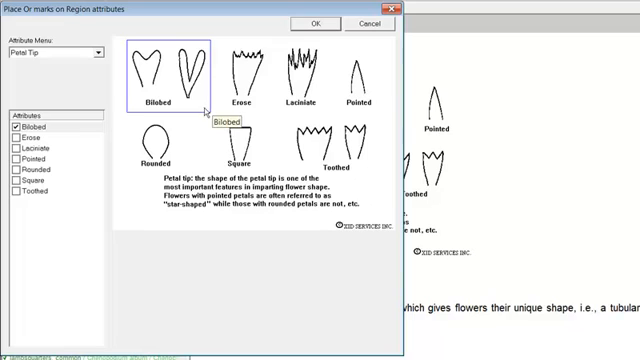
mouse_move(76, 132)
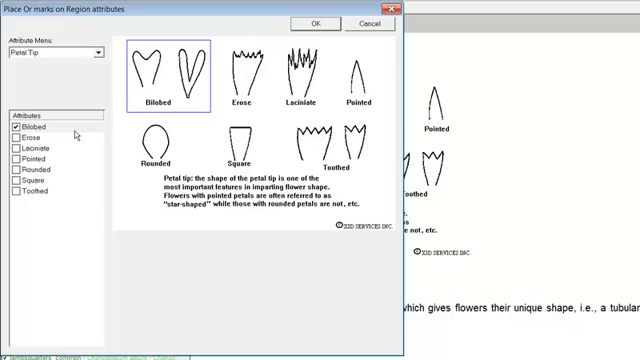
mouse_move(324, 152)
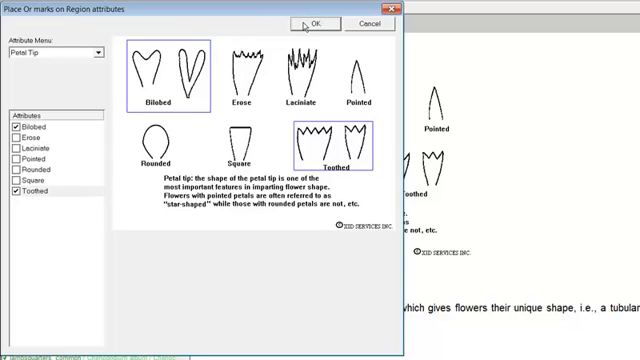
- Confirm Bilobed and Toothed as Or-marked petal tip shapes, narrowing the species list
left_click(304, 24)
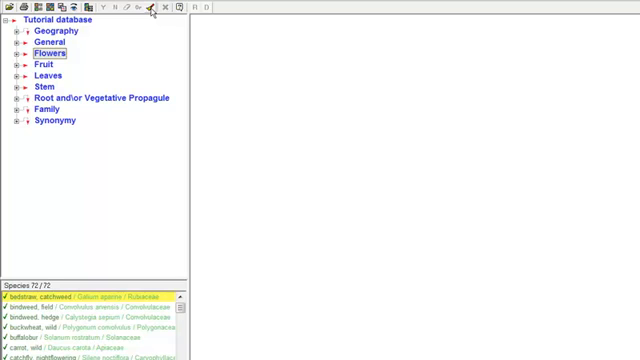
mouse_move(144, 40)
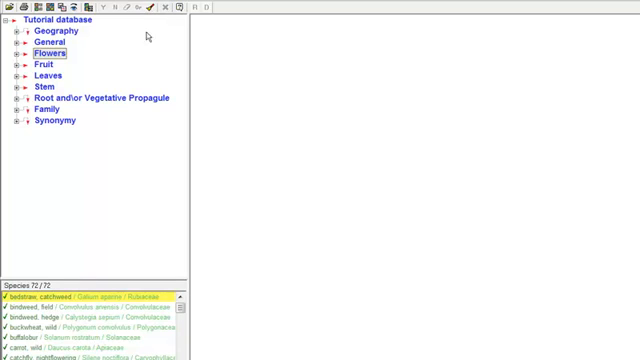
mouse_move(78, 284)
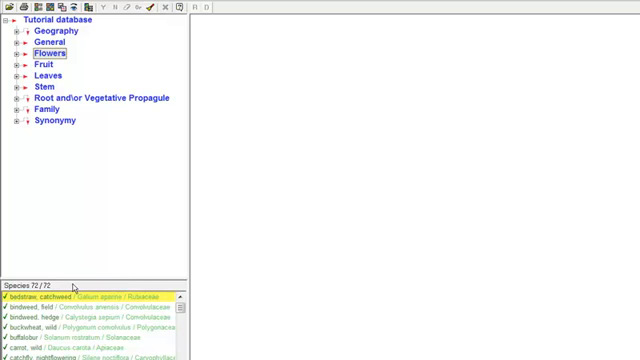